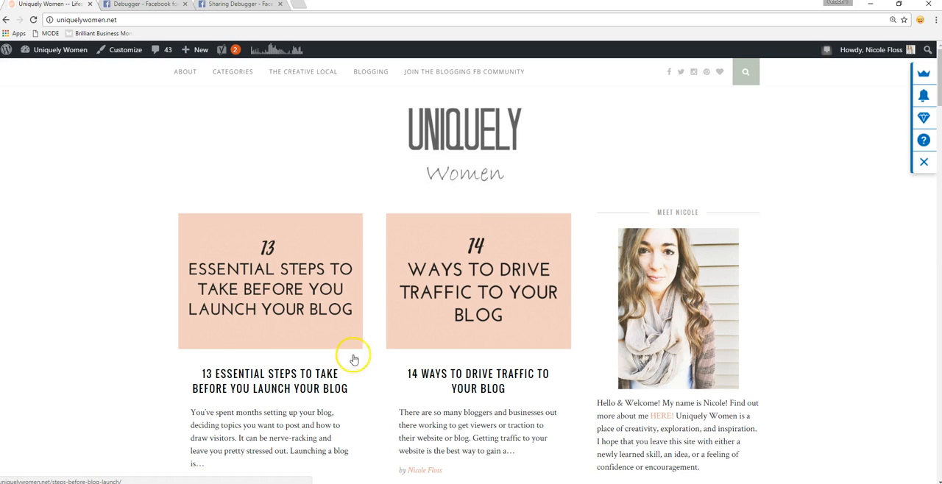
mouse_move(536, 200)
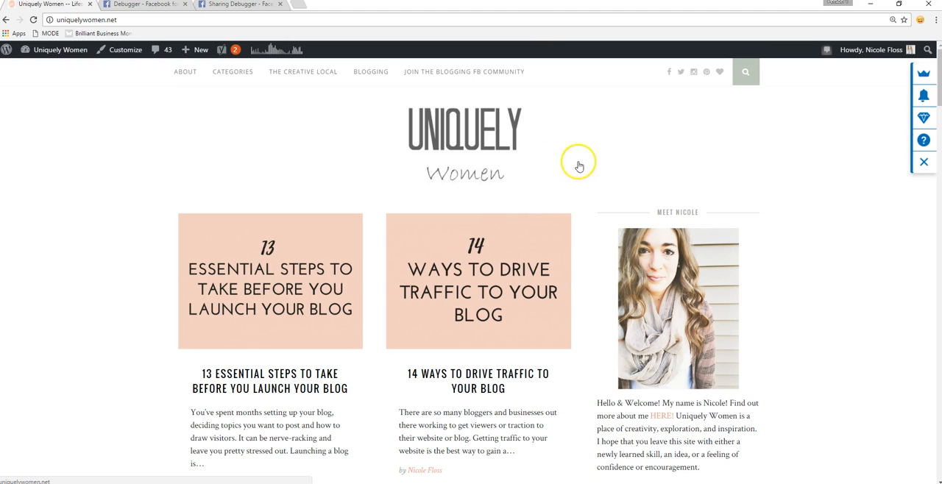
mouse_move(551, 167)
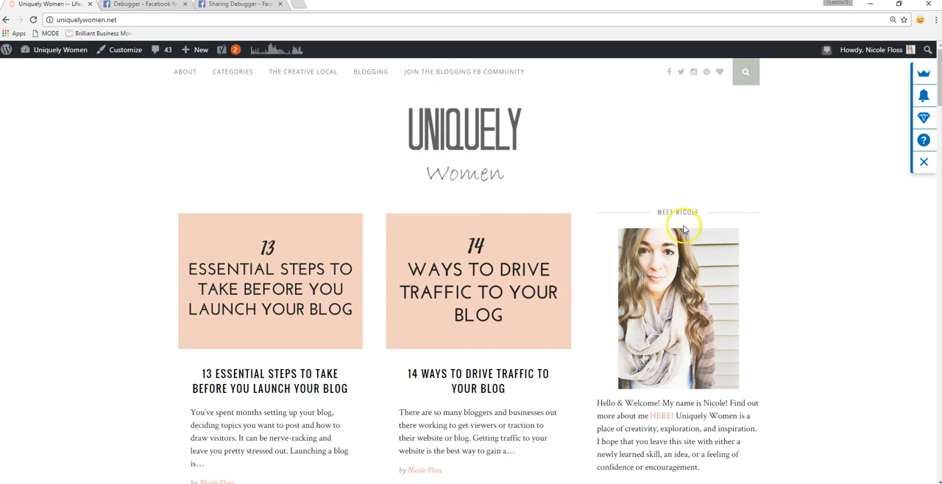
mouse_move(252, 142)
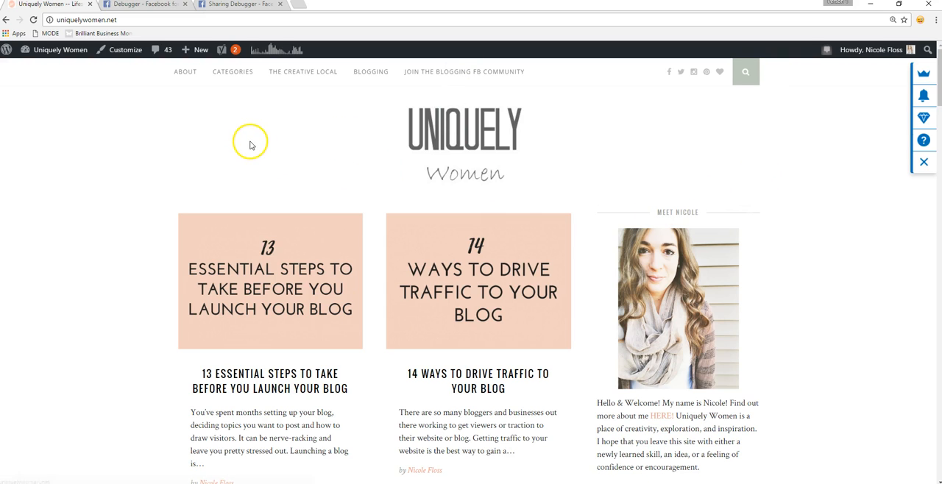
mouse_move(115, 112)
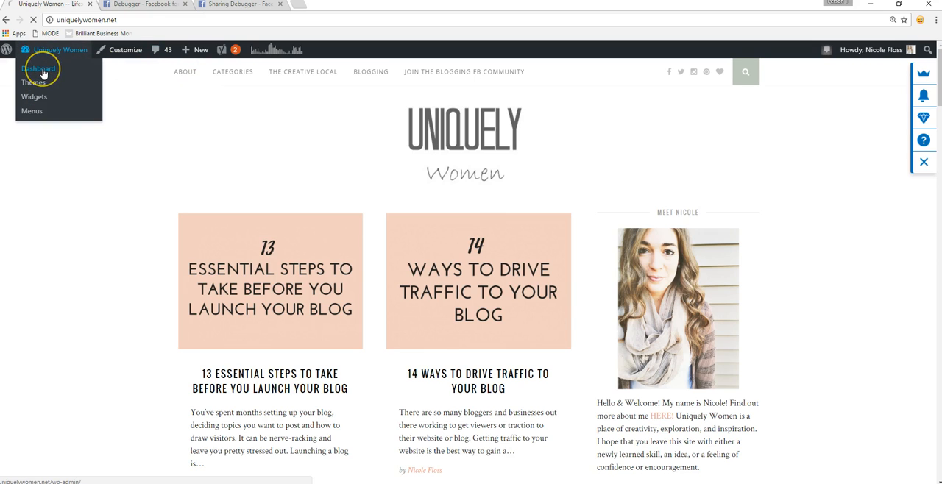
- Open the Installed Plugins list from the WordPress admin dashboard
left_click(39, 69)
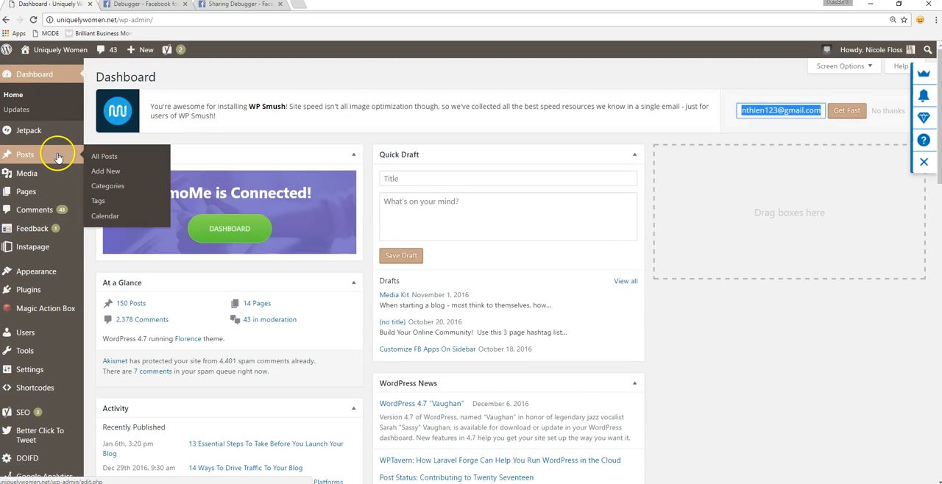
mouse_move(38, 289)
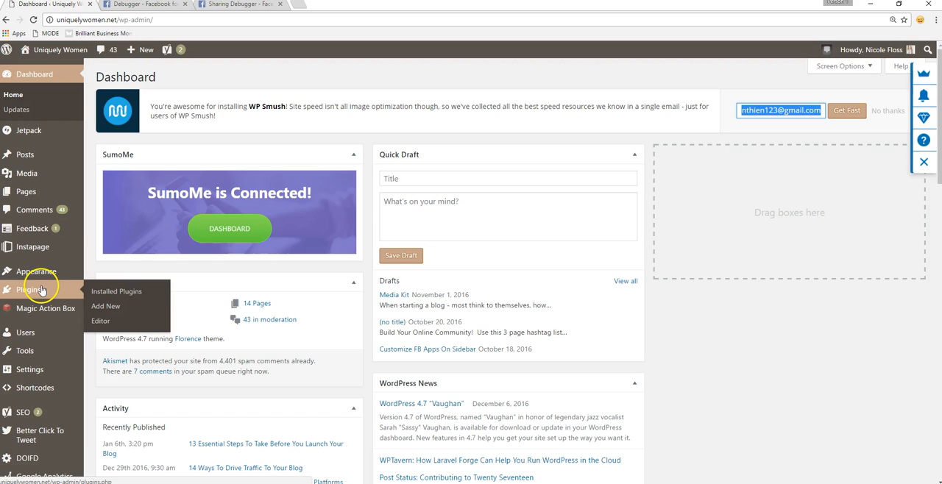
mouse_move(103, 291)
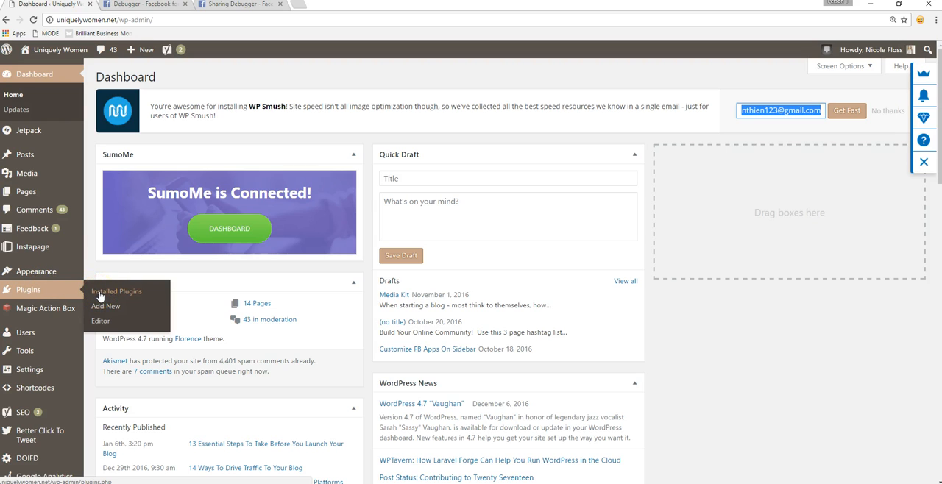
left_click(115, 291)
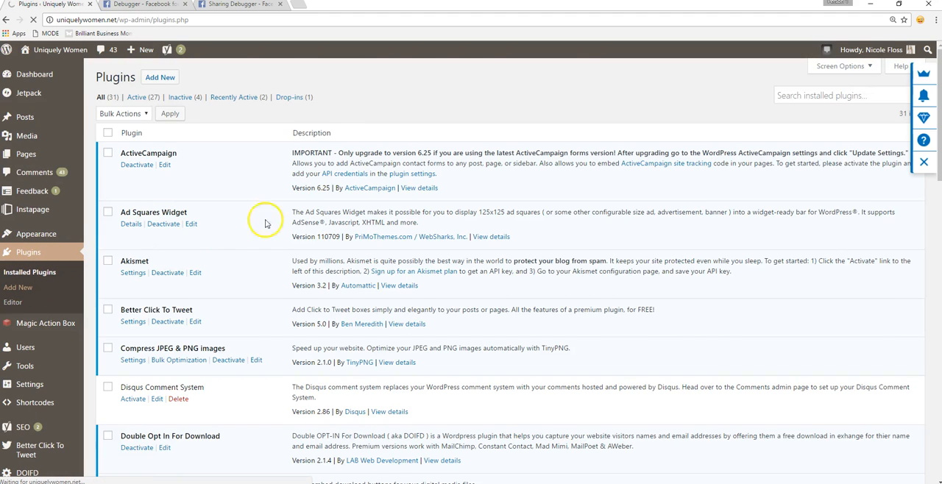
- Search Add New plugins for 'yoast seo' and confirm Yoast SEO shows Active
left_click(17, 287)
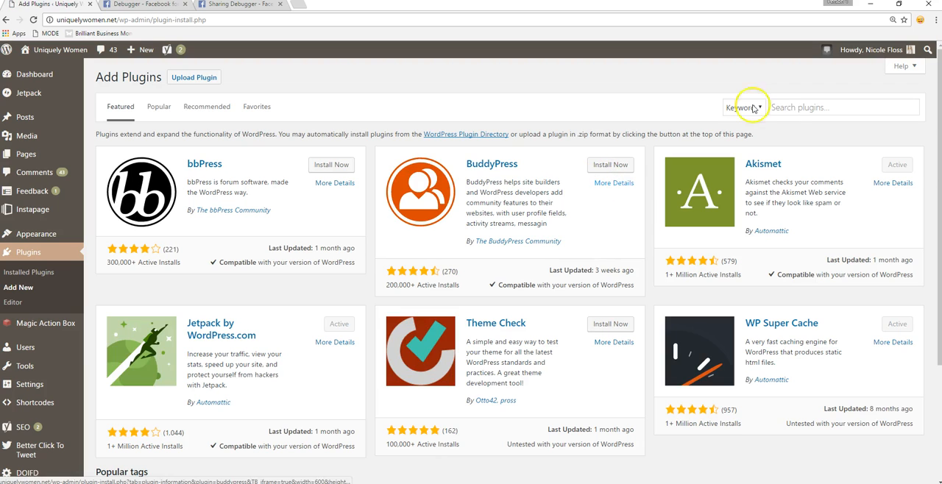
left_click(831, 107)
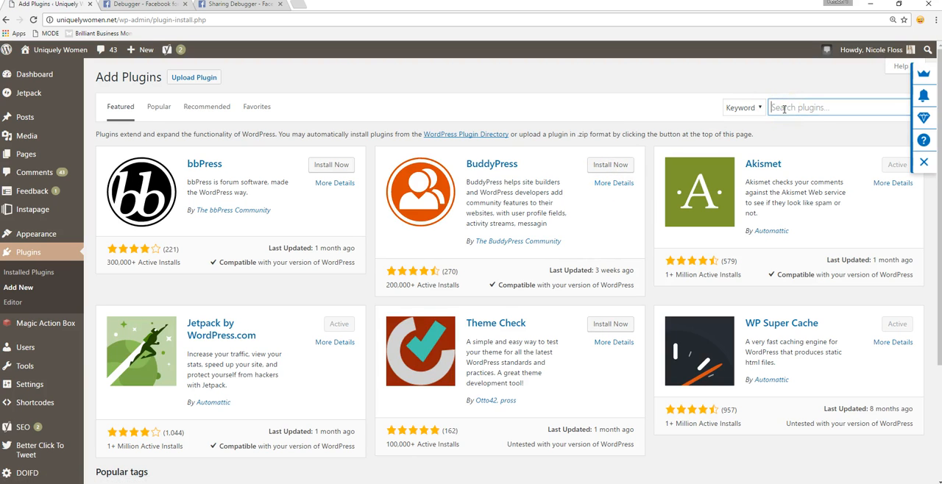
type("yoast seo")
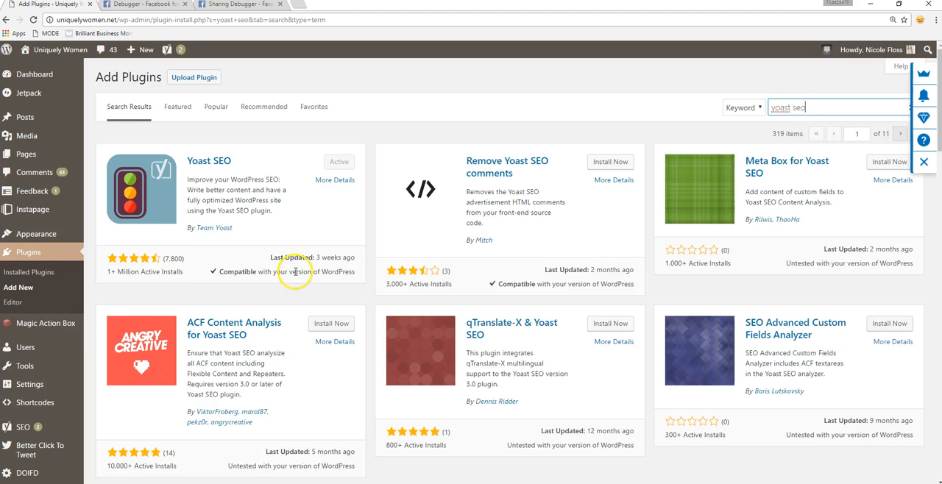
mouse_move(334, 167)
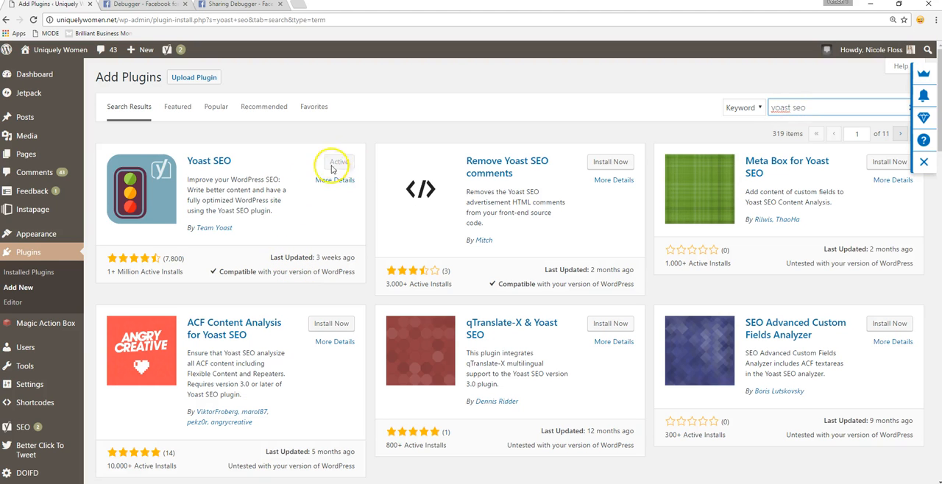
mouse_move(309, 172)
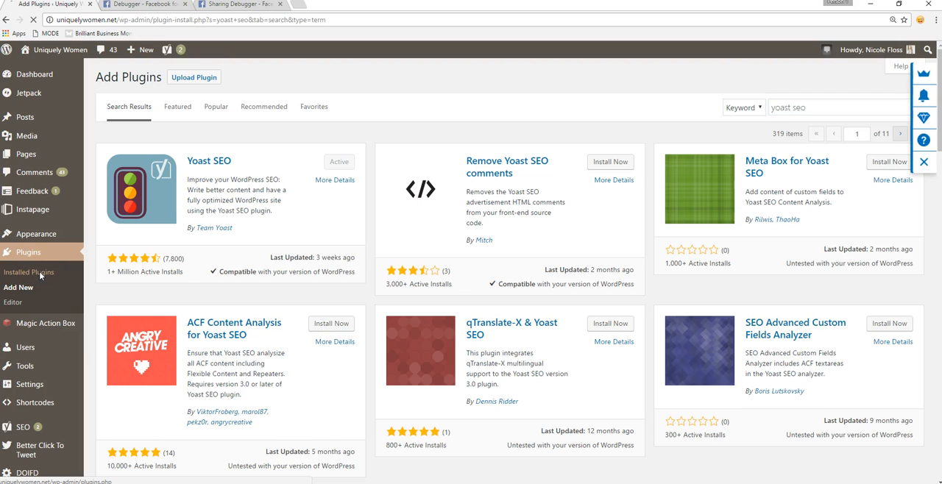
- Open Yoast SEO's dashboard via its Settings link in Installed Plugins
left_click(30, 271)
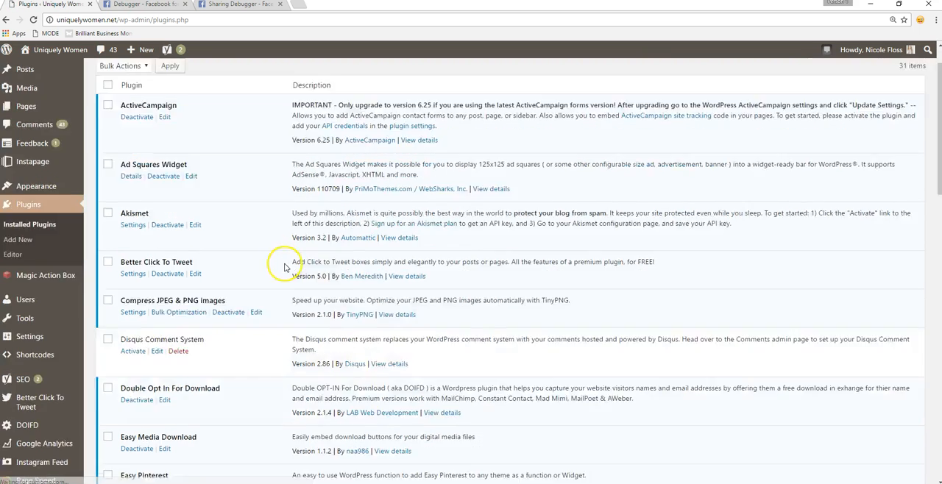
scroll("down", 3)
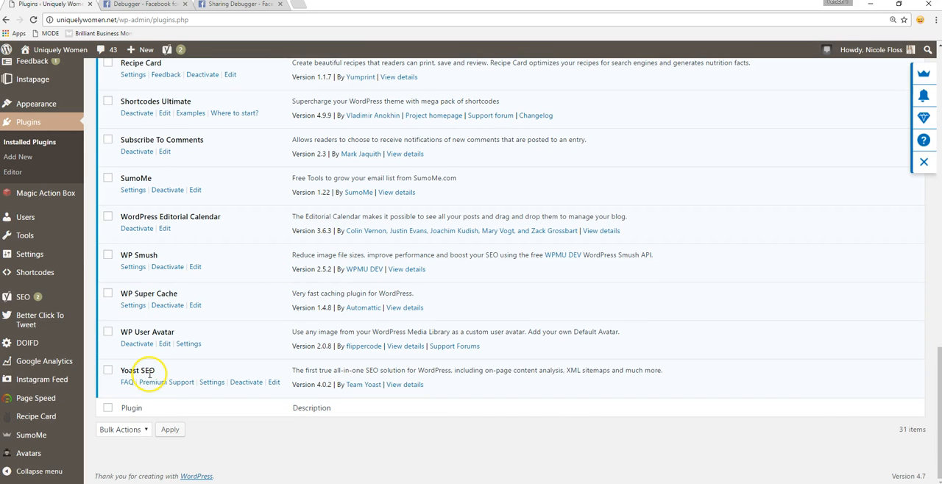
left_click(212, 383)
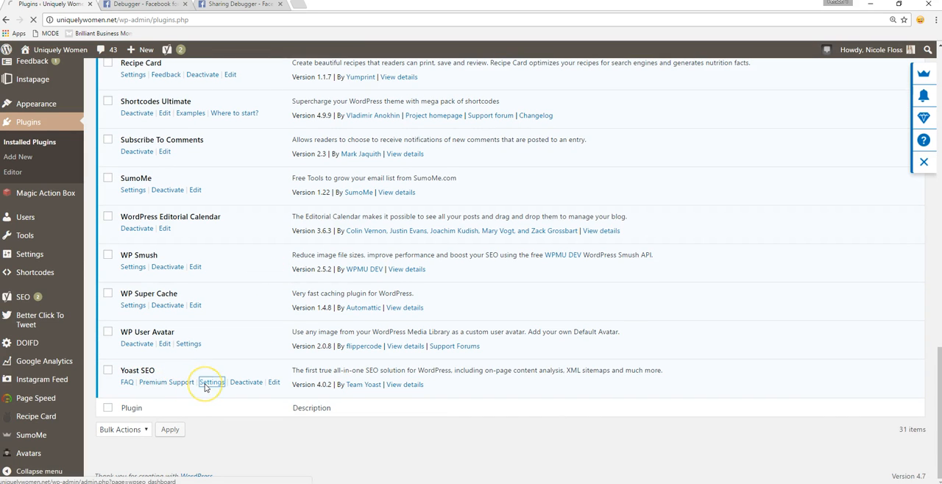
left_click(212, 383)
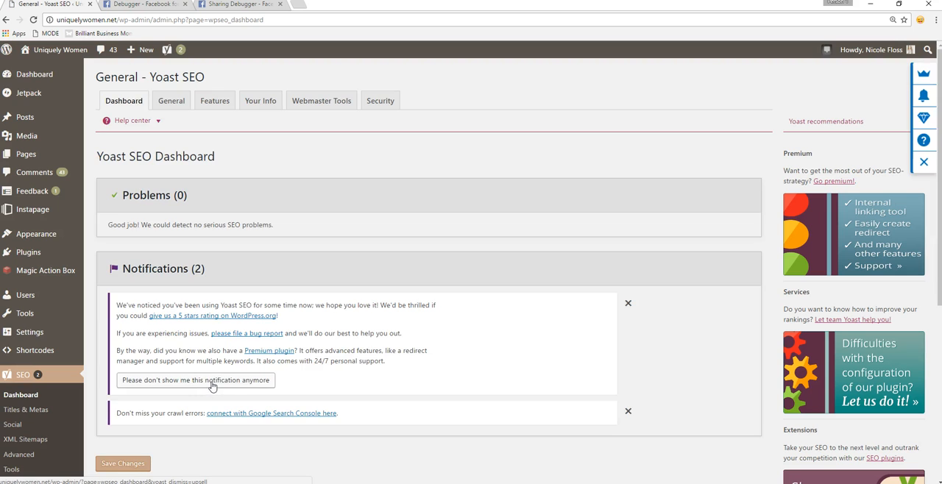
mouse_move(238, 396)
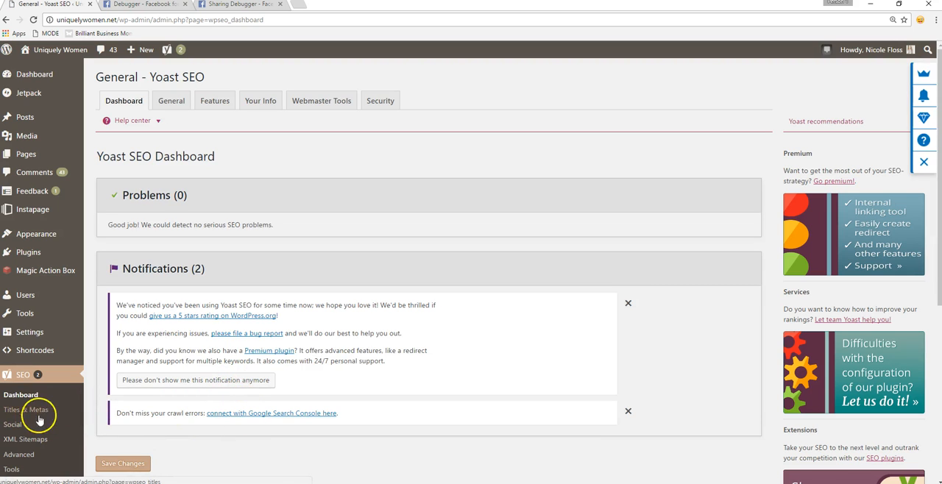
scroll("down", 3)
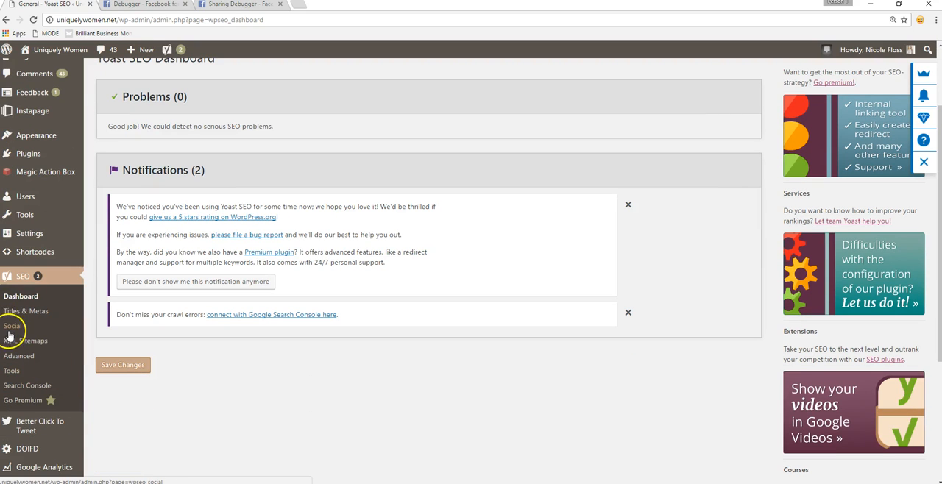
left_click(12, 325)
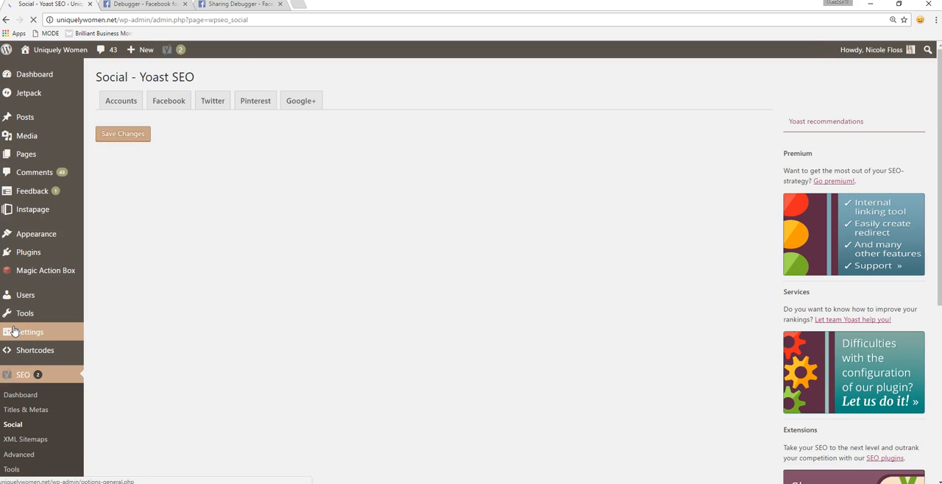
left_click(121, 100)
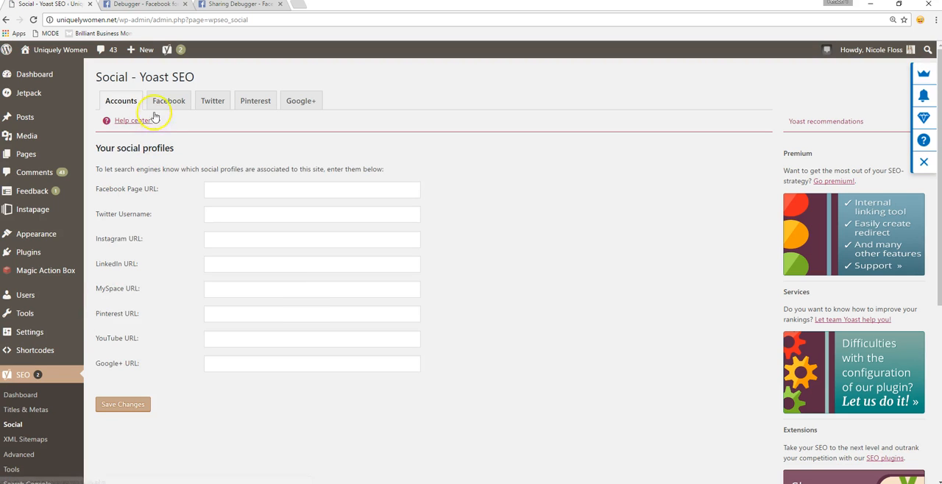
left_click(170, 100)
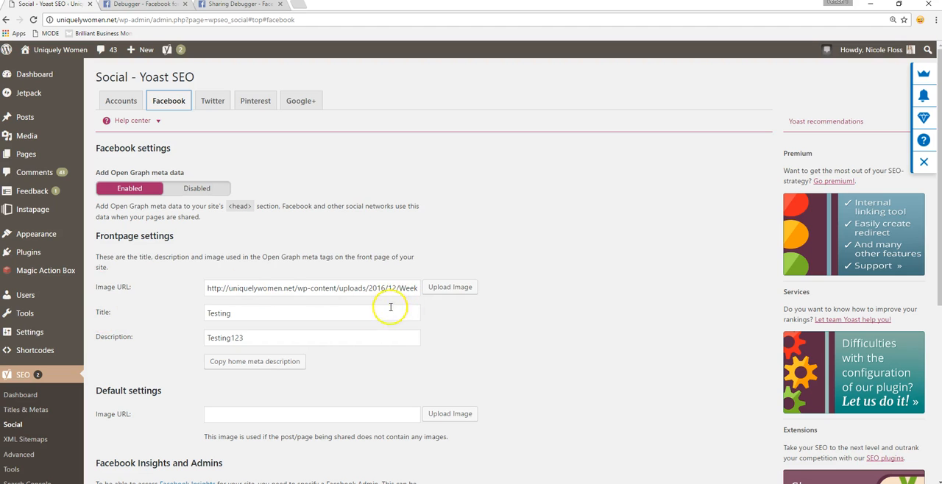
mouse_move(161, 303)
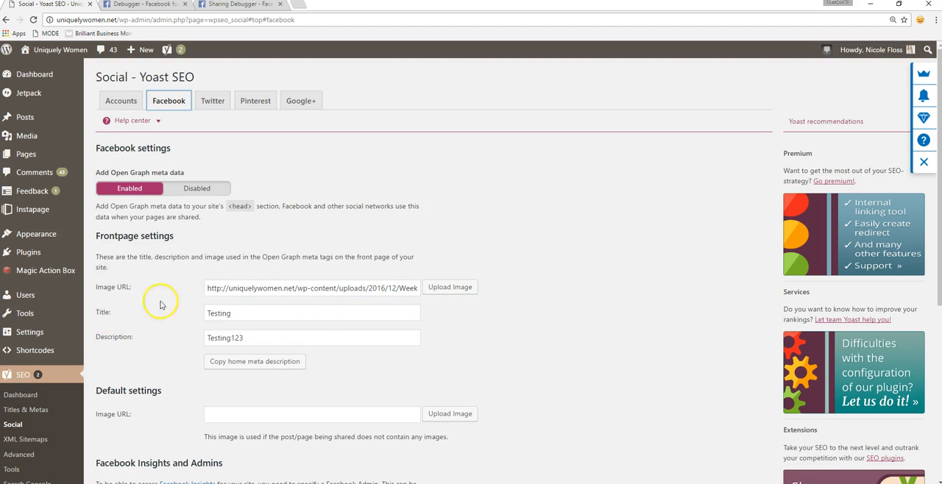
mouse_move(157, 293)
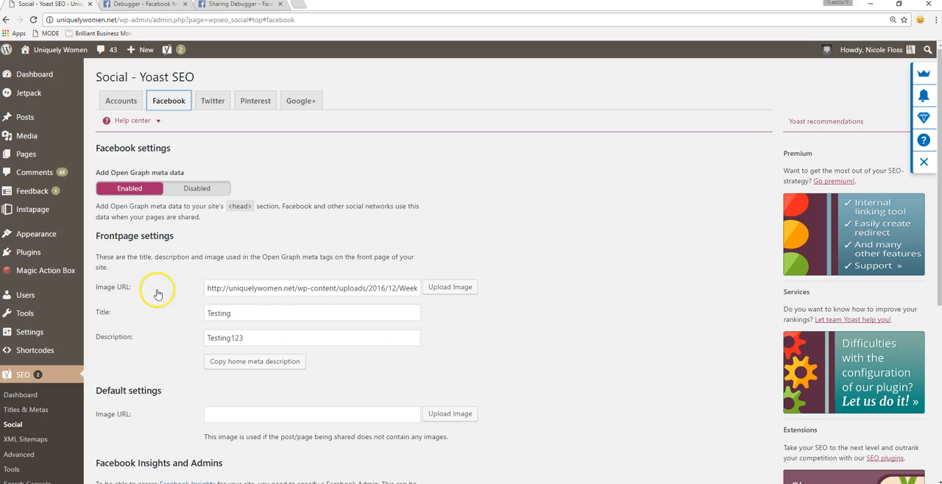
left_click(216, 287)
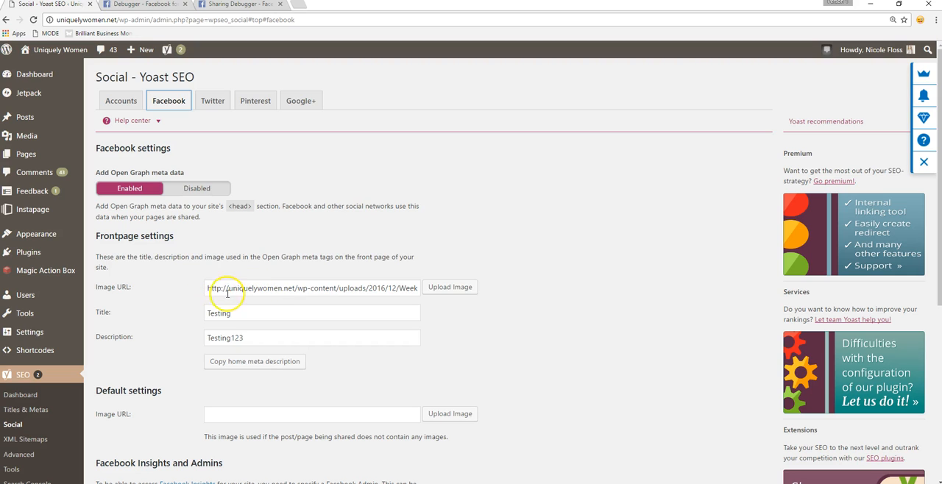
mouse_move(277, 290)
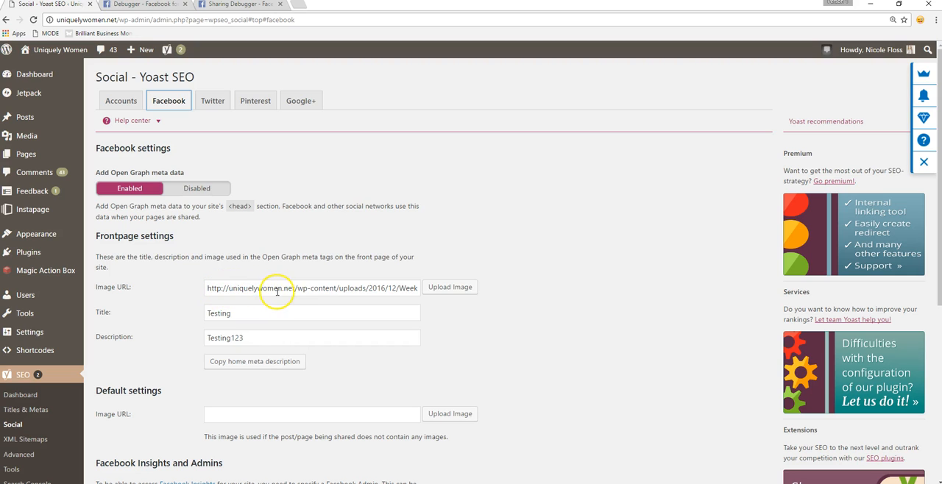
mouse_move(293, 293)
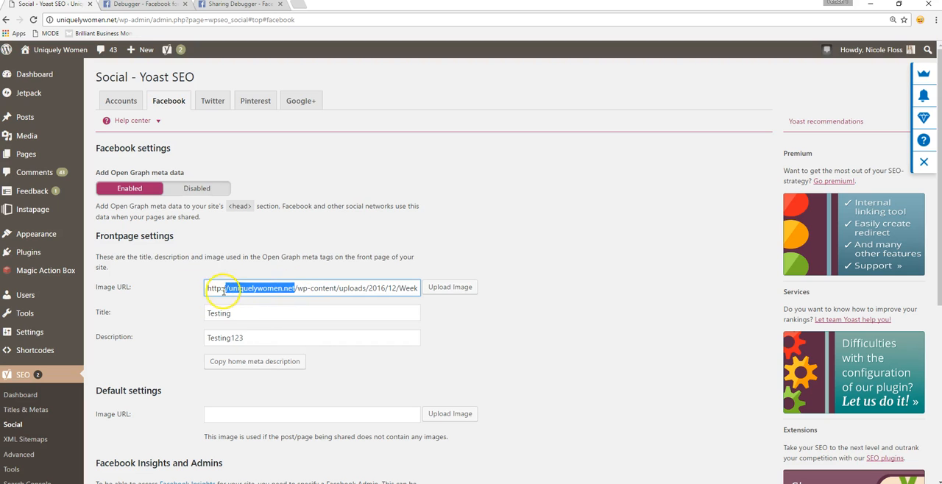
left_click(212, 286)
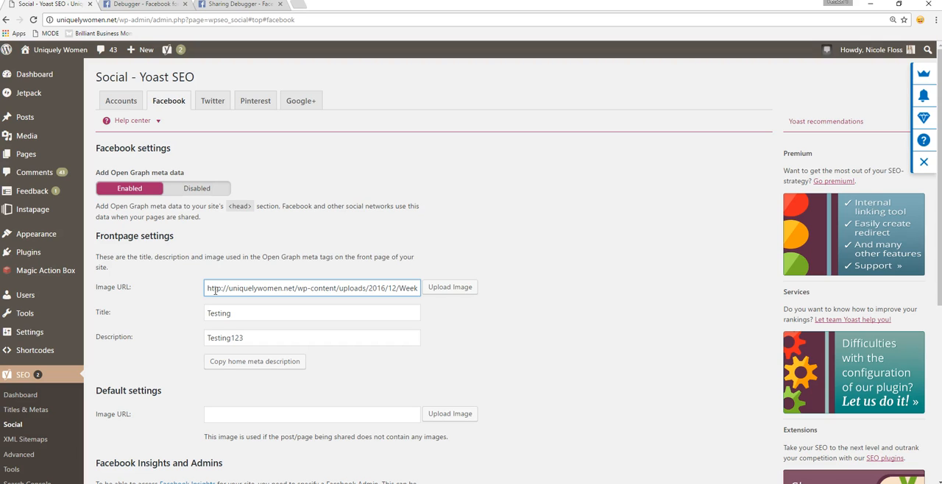
left_click(217, 287)
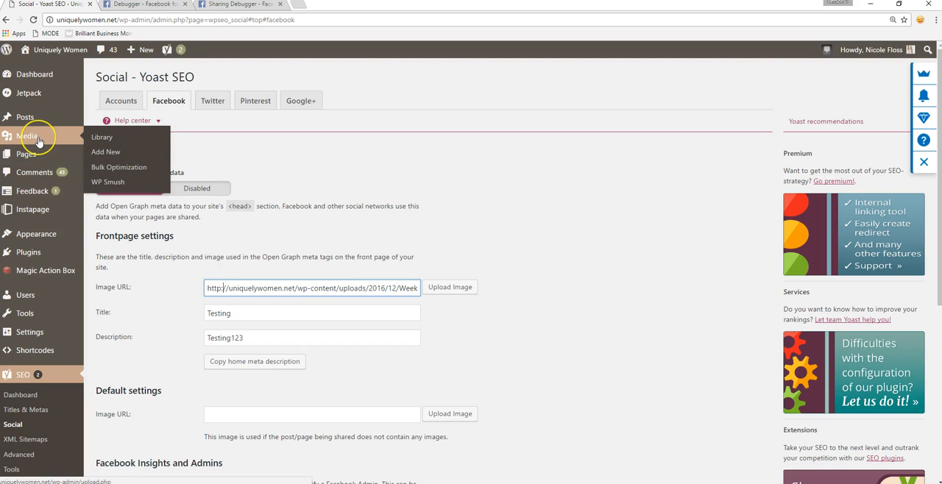
mouse_move(190, 295)
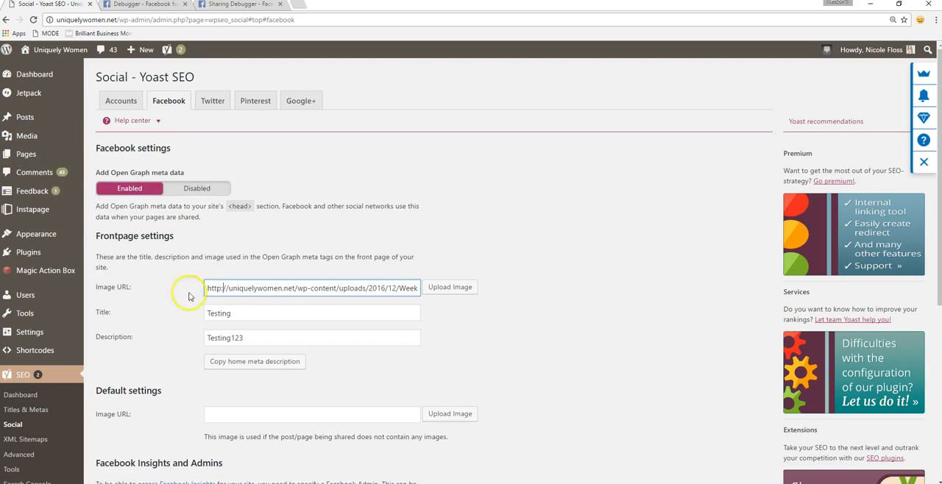
mouse_move(26, 136)
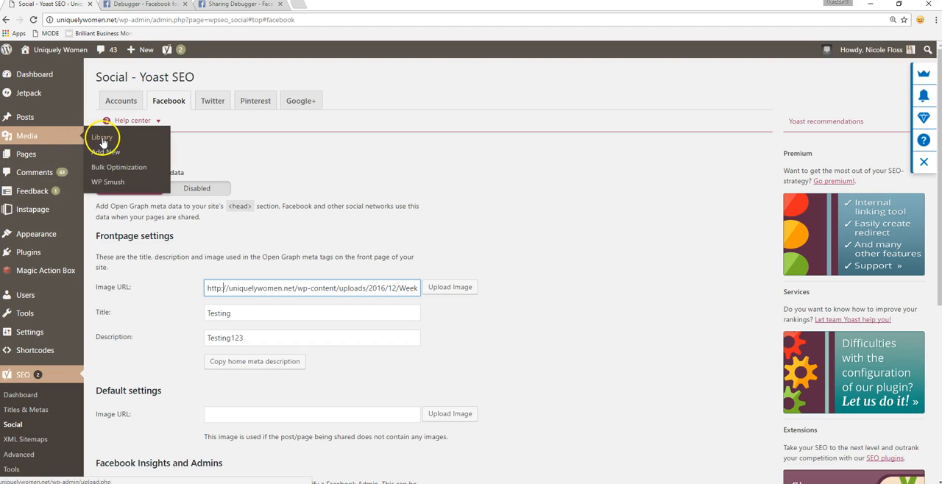
- Copy the Weekly Blog Planner image's file URL from its Media Library attachment details
left_click(102, 137)
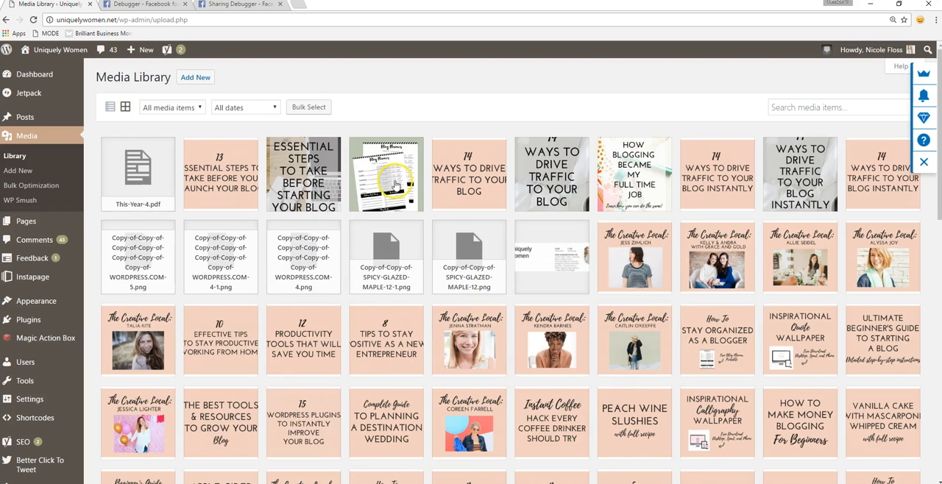
left_click(387, 174)
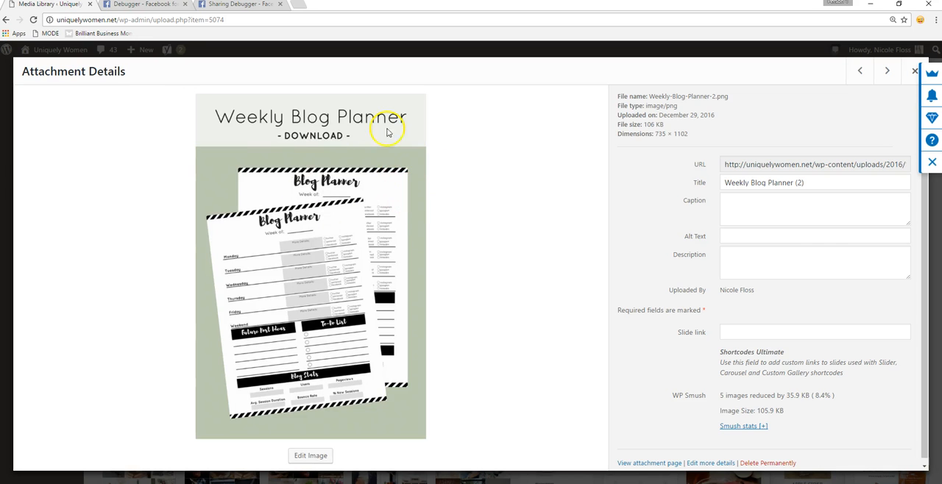
mouse_move(319, 140)
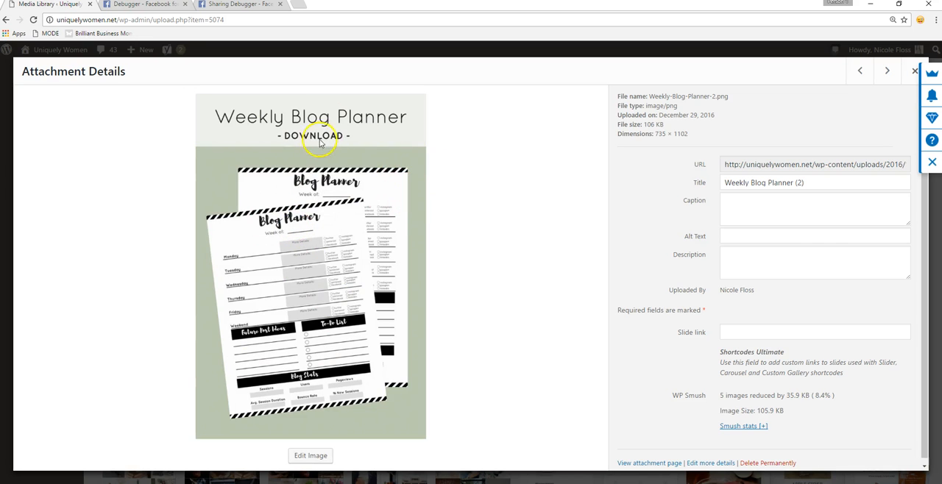
mouse_move(724, 164)
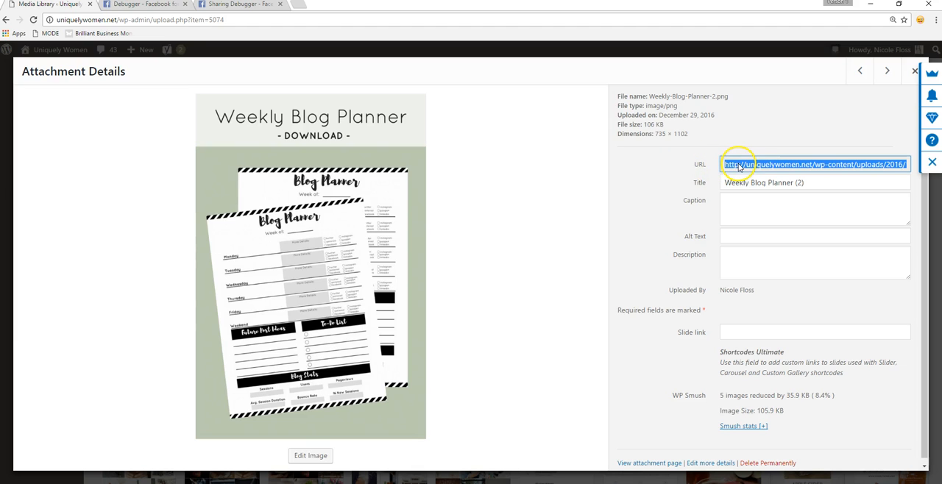
right_click(741, 164)
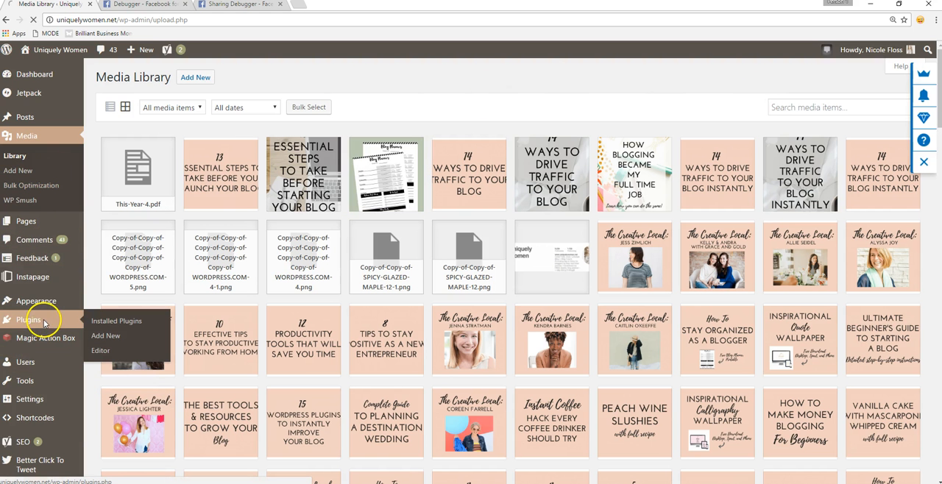
- Return to Yoast SEO's Social settings through its Settings link in Installed Plugins
left_click(117, 321)
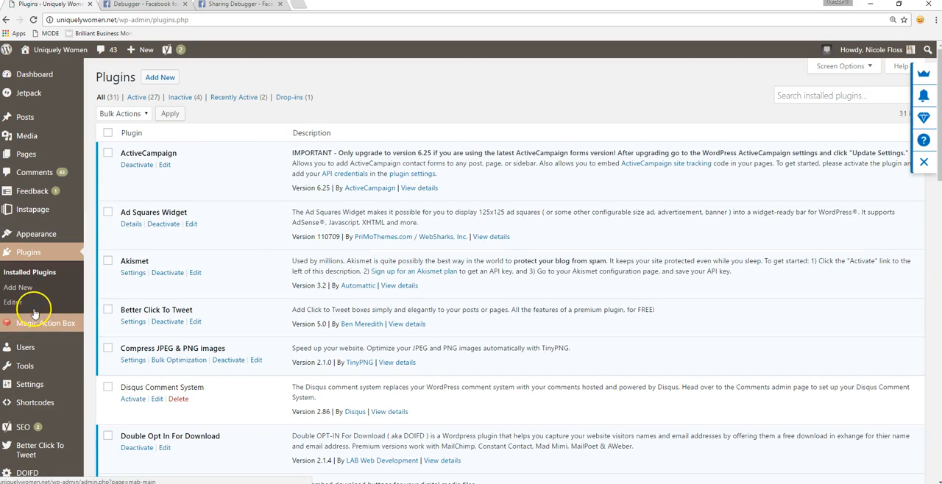
scroll("down", 3)
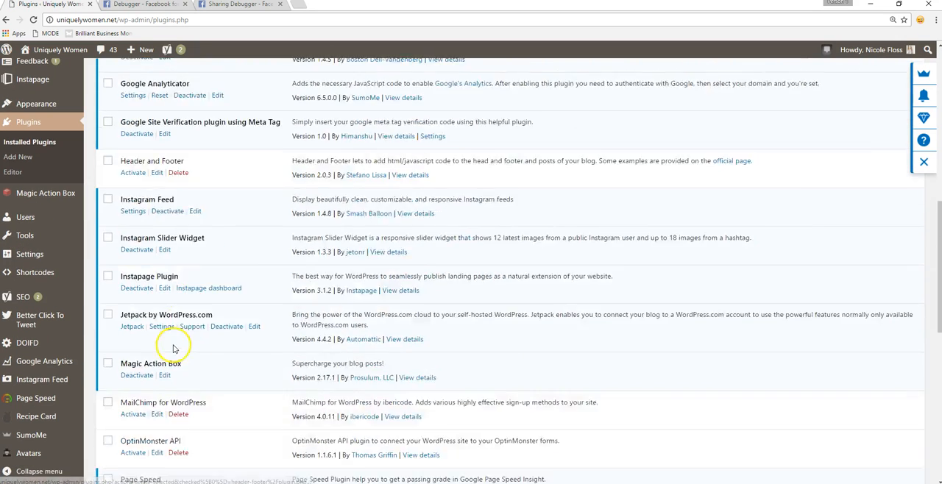
scroll("down", 3)
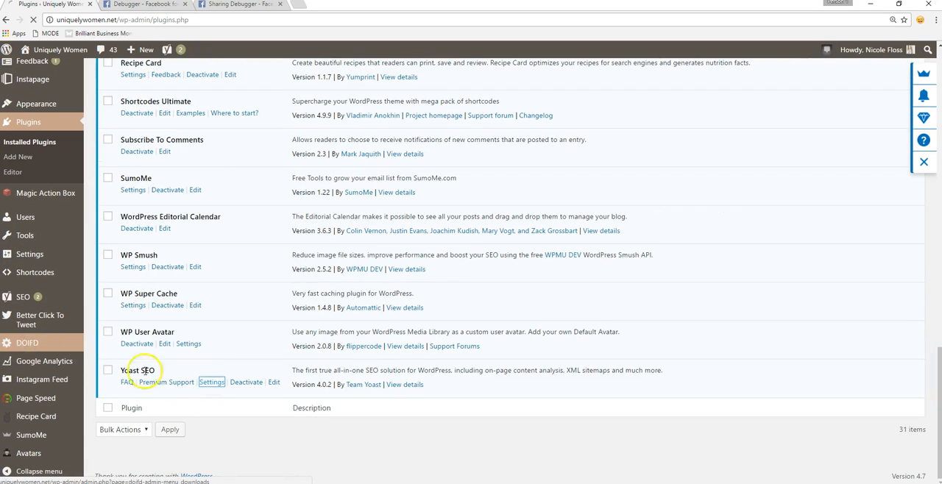
left_click(211, 381)
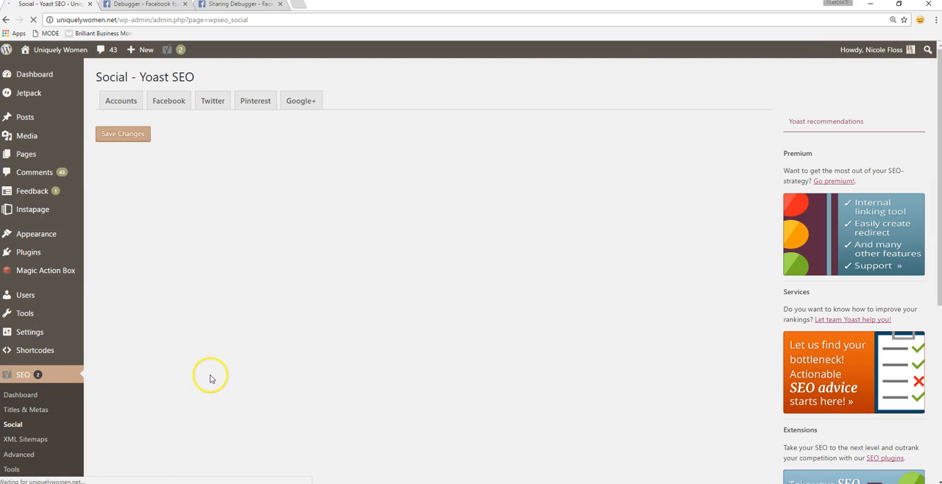
- Review Yoast's Facebook image URL, title Testing and description Testing123, then save
left_click(168, 101)
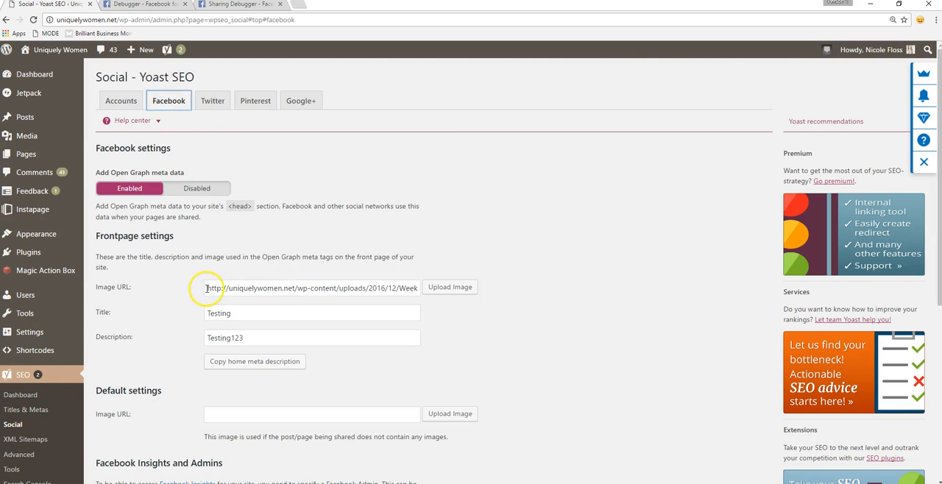
mouse_move(369, 293)
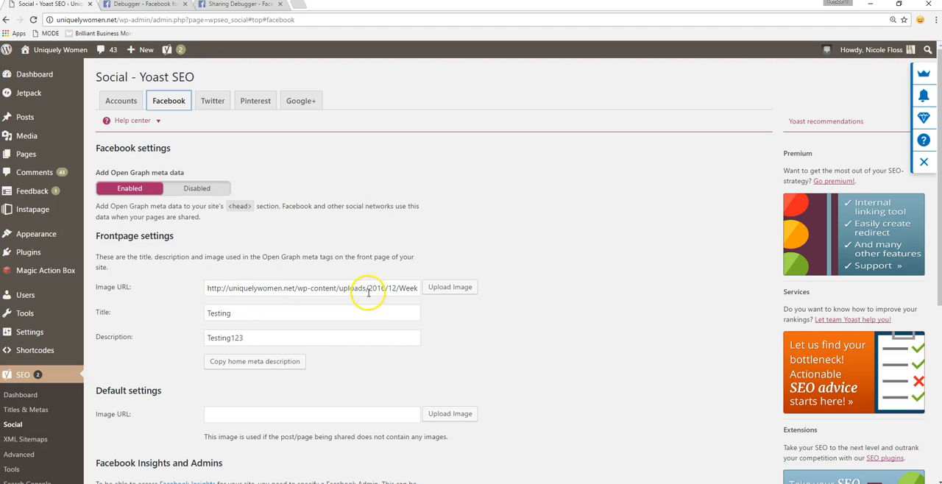
mouse_move(384, 293)
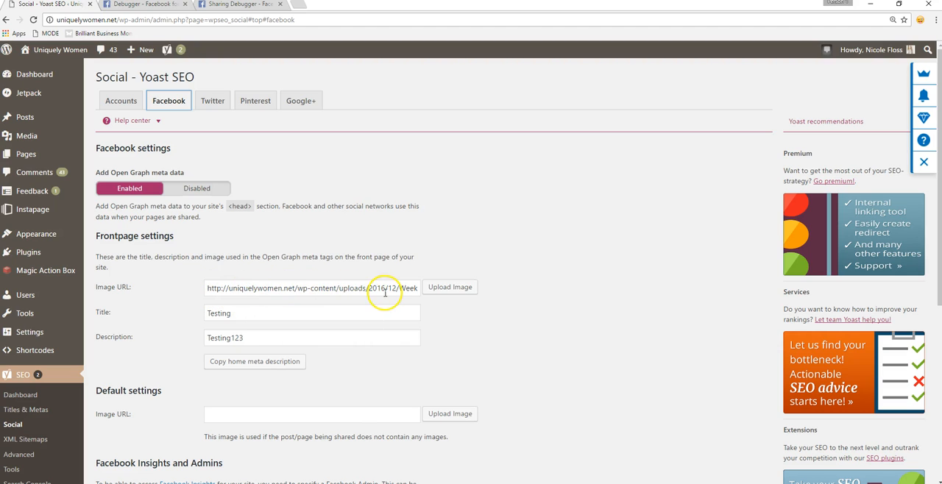
mouse_move(450, 287)
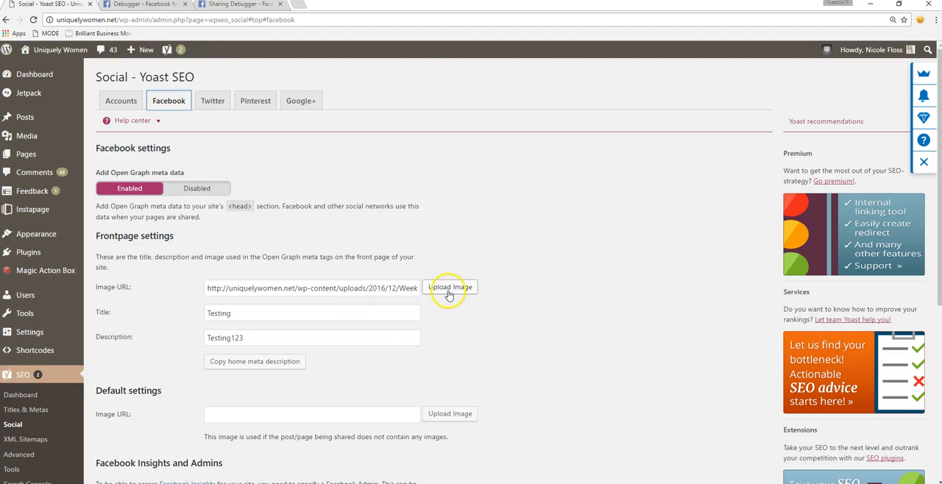
mouse_move(131, 313)
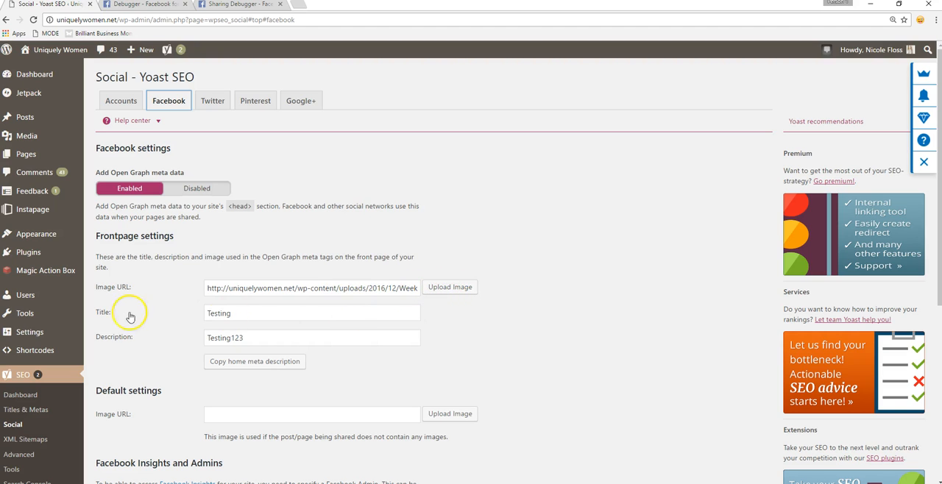
mouse_move(102, 311)
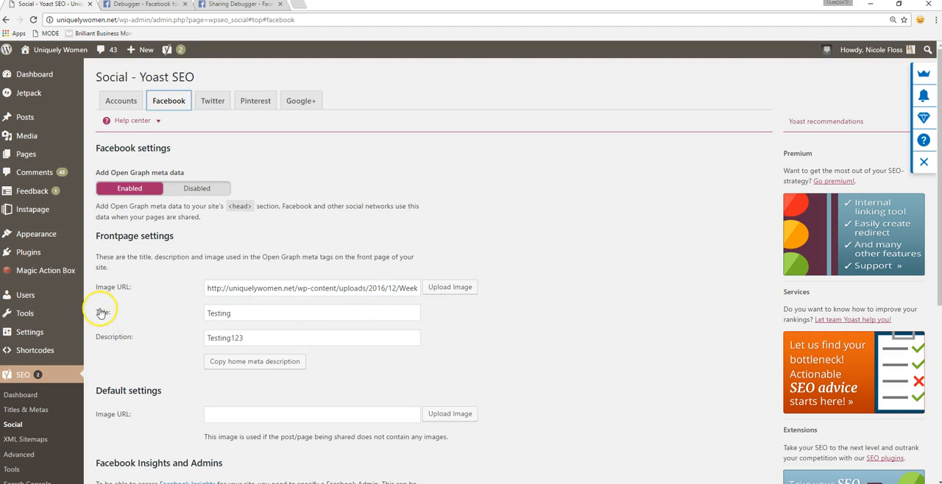
mouse_move(90, 322)
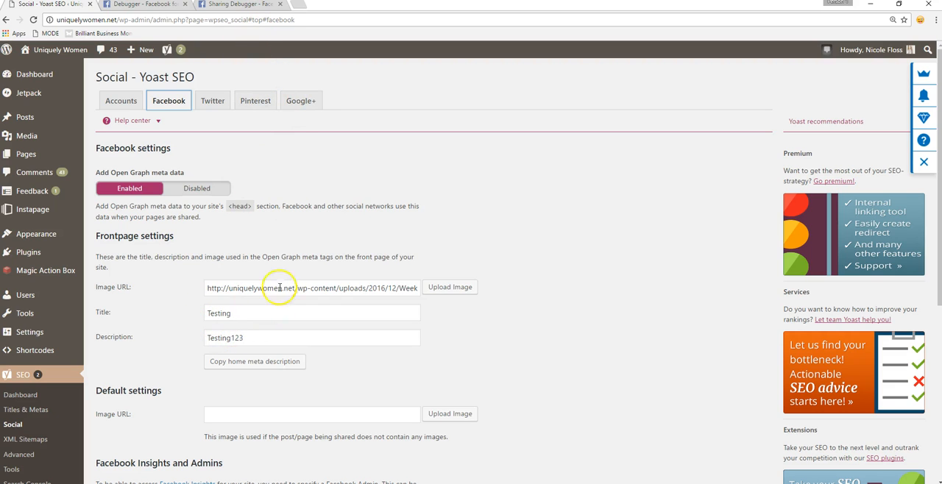
mouse_move(335, 330)
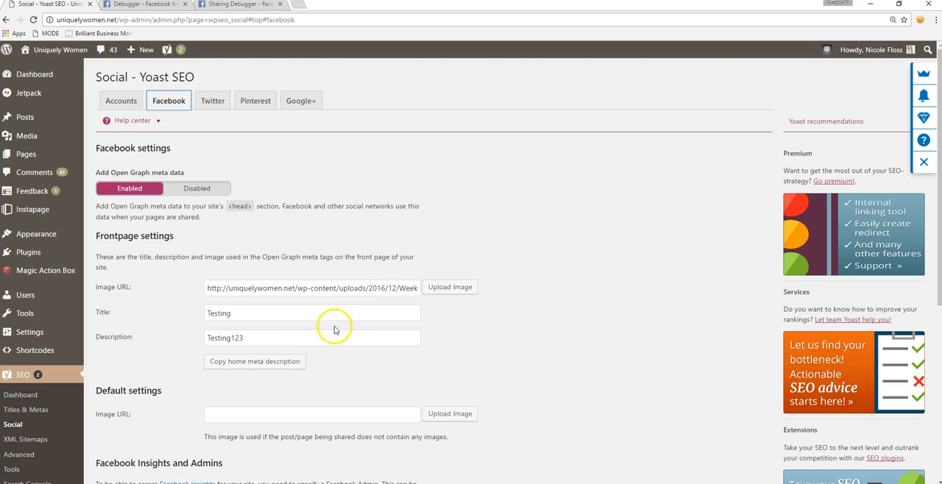
scroll("down", 3)
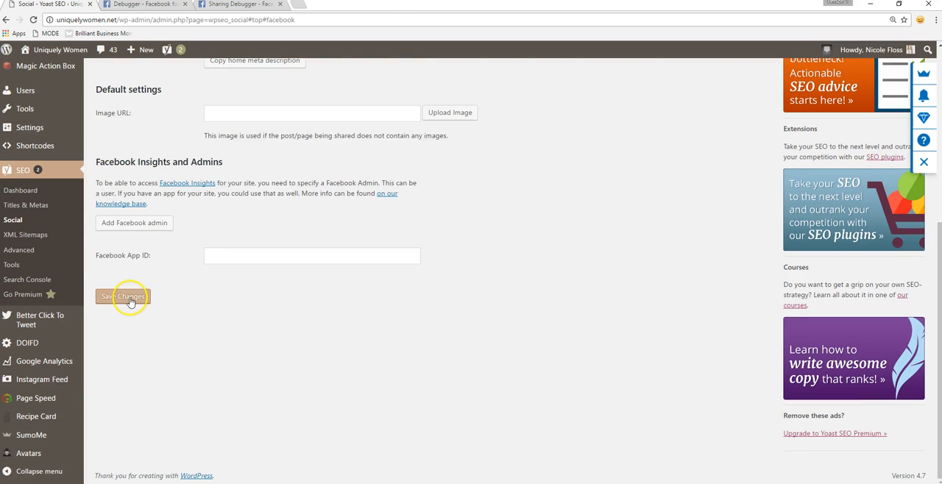
left_click(125, 297)
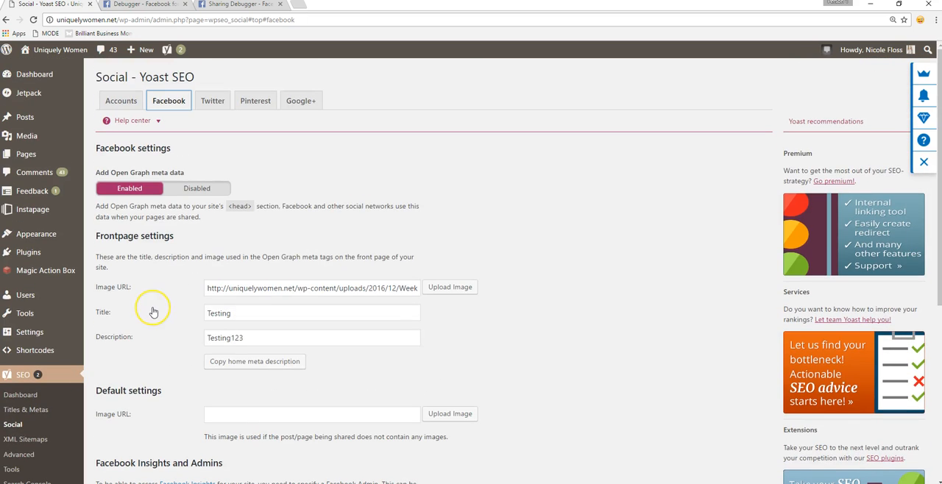
mouse_move(154, 15)
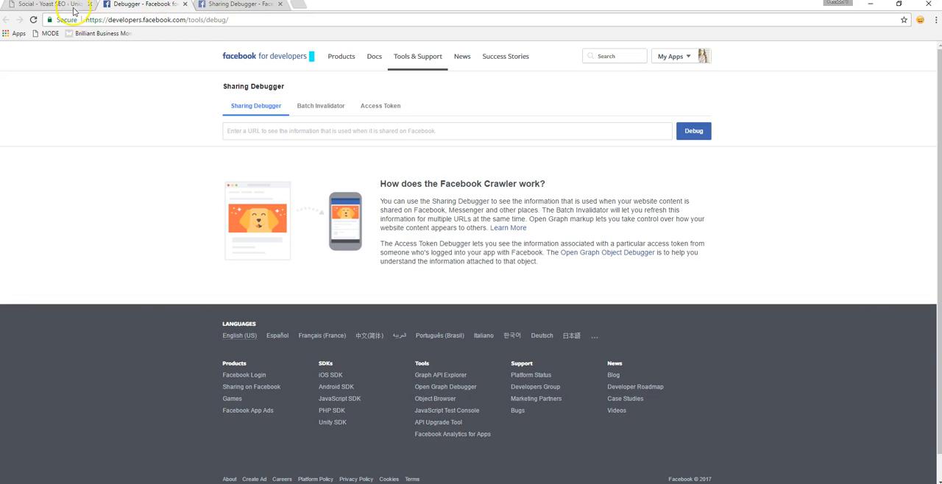
left_click(55, 6)
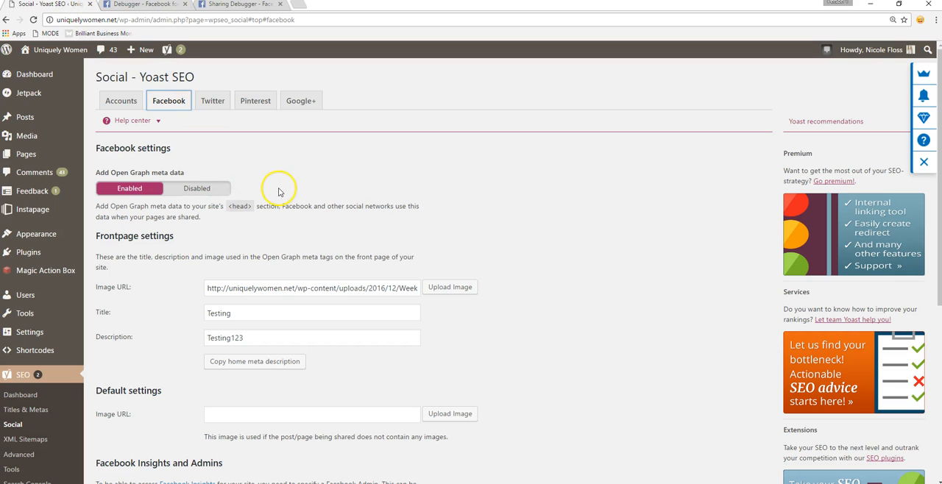
mouse_move(272, 264)
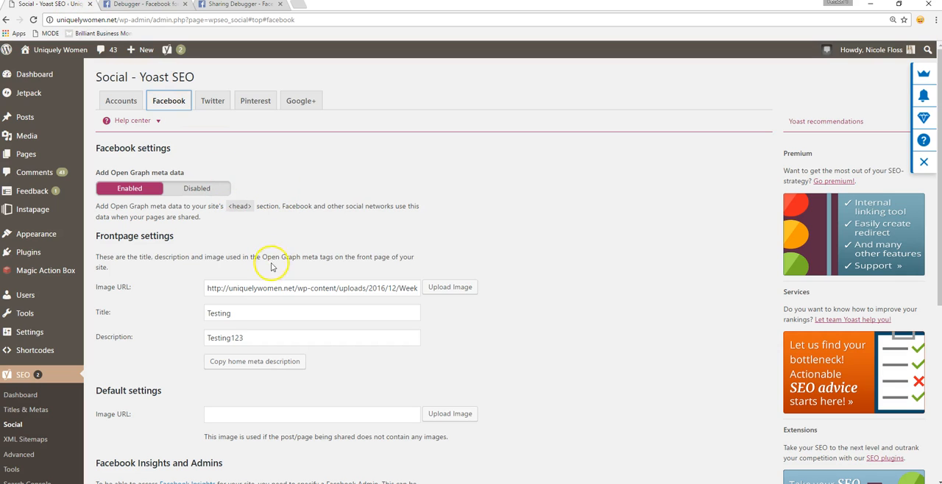
mouse_move(427, 297)
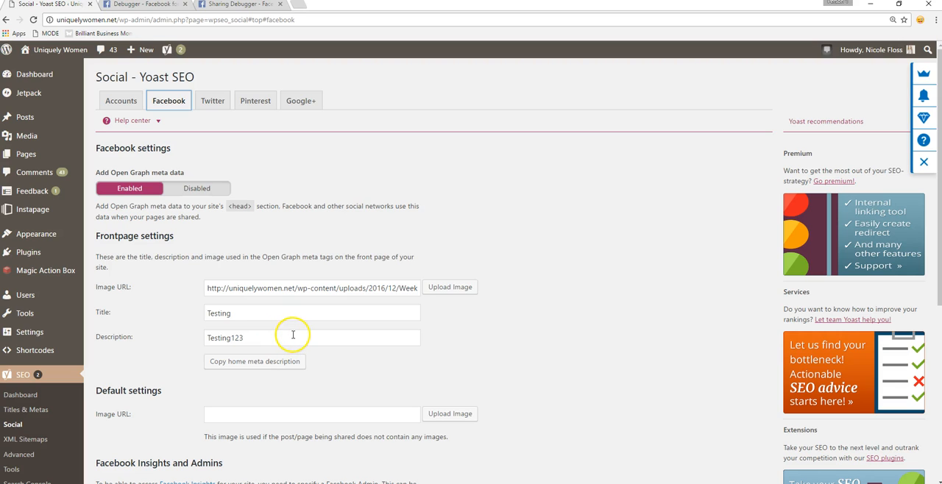
mouse_move(154, 21)
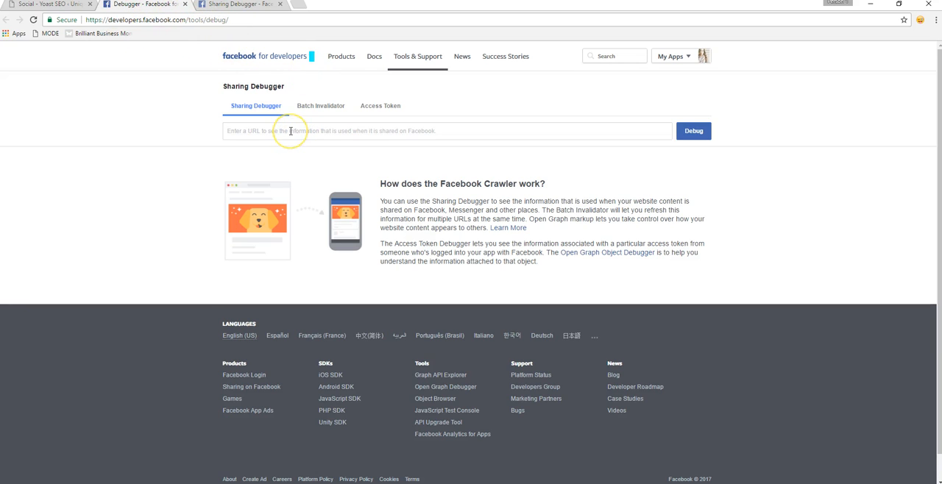
type("www.")
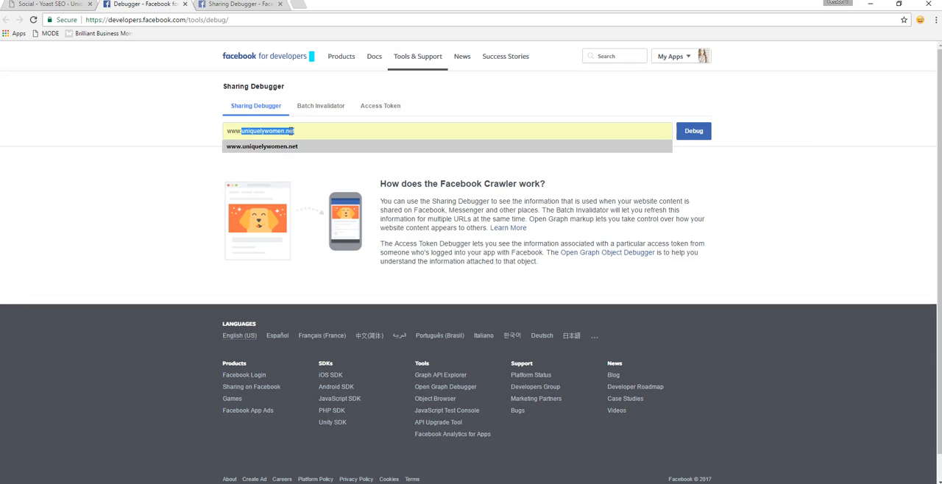
left_click(692, 130)
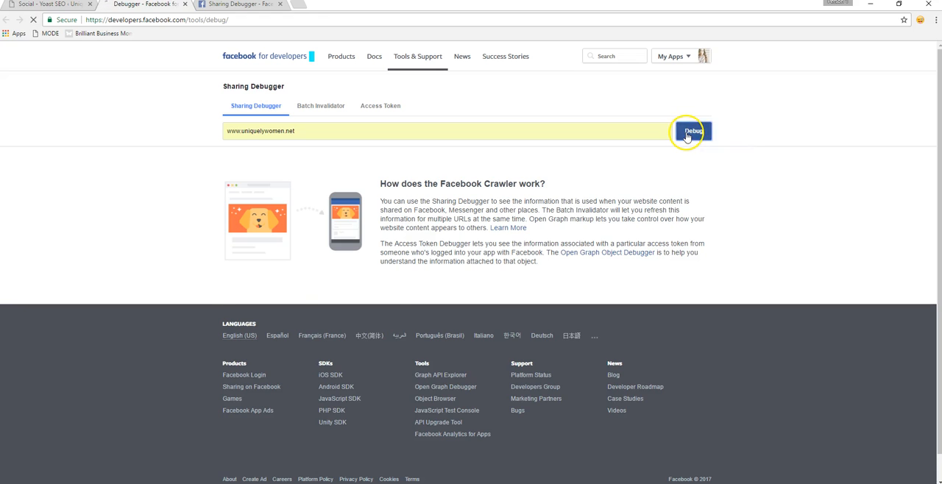
left_click(692, 131)
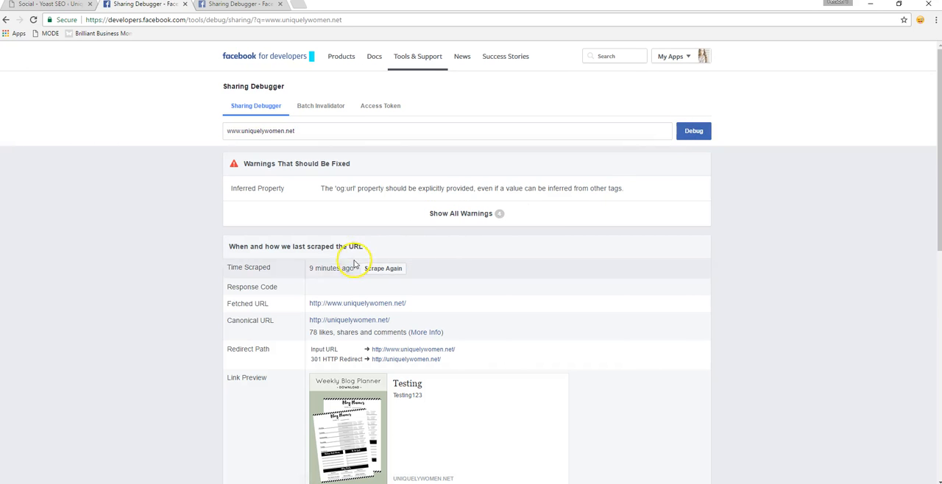
- Re-scrape the site and check the Testing / Testing123 preview with the planner image
scroll("down", 3)
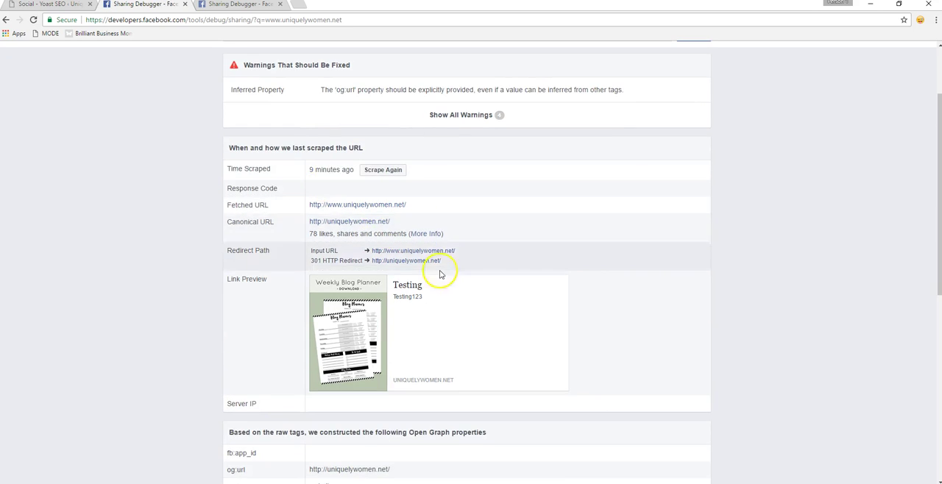
mouse_move(367, 197)
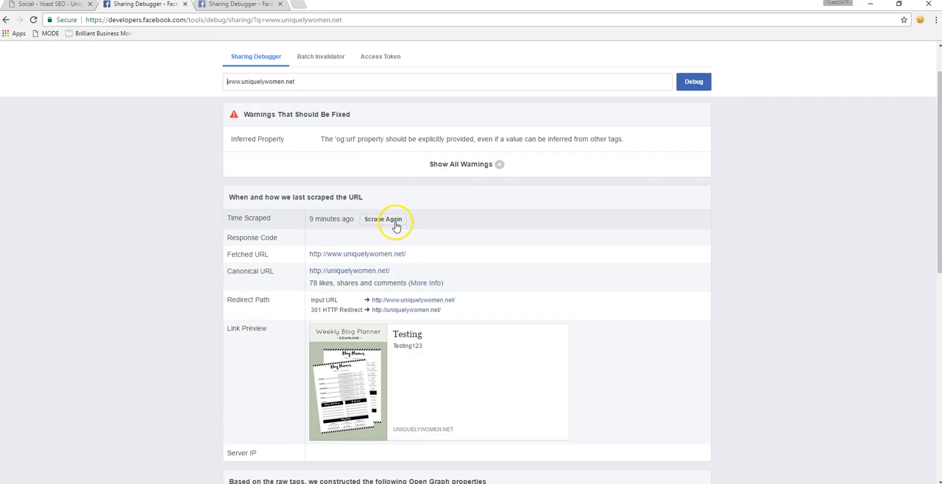
left_click(382, 221)
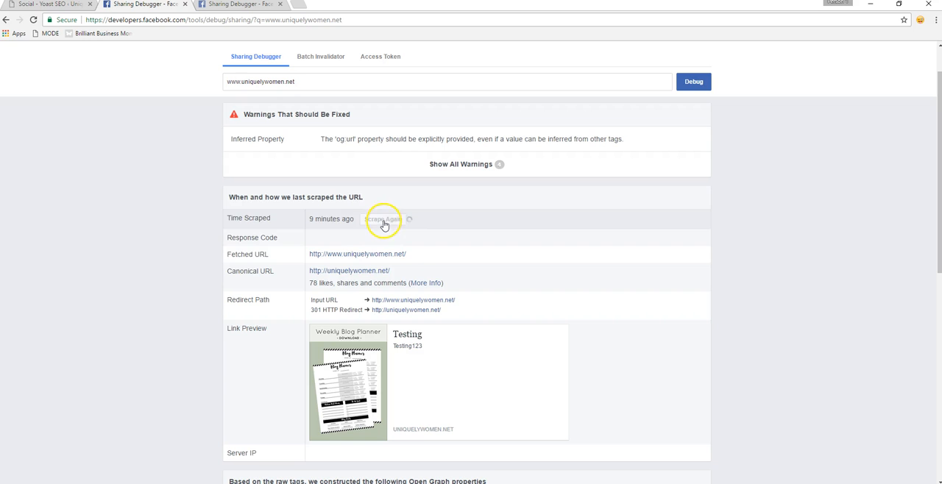
left_click(383, 221)
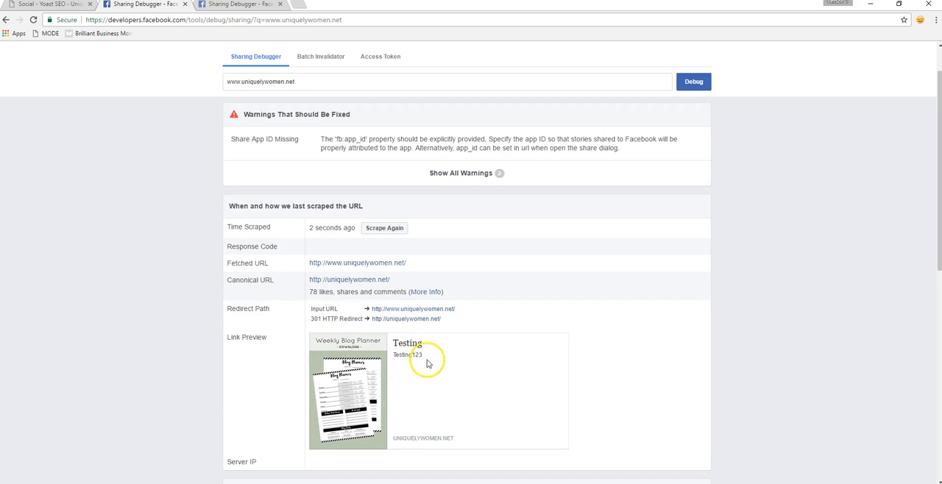
scroll("down", 3)
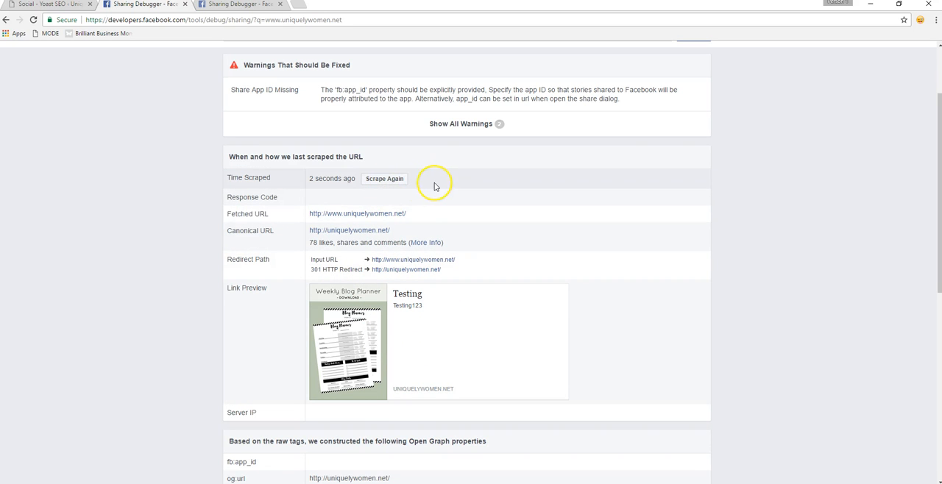
mouse_move(443, 252)
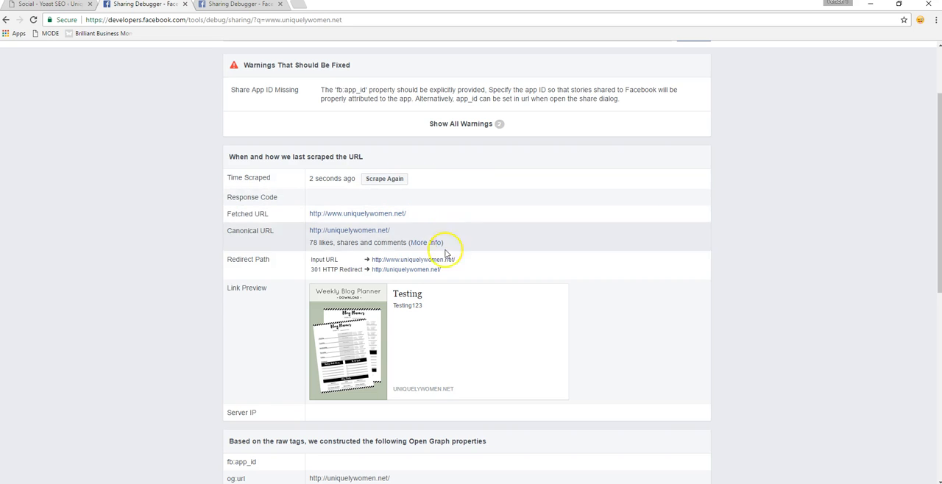
mouse_move(348, 354)
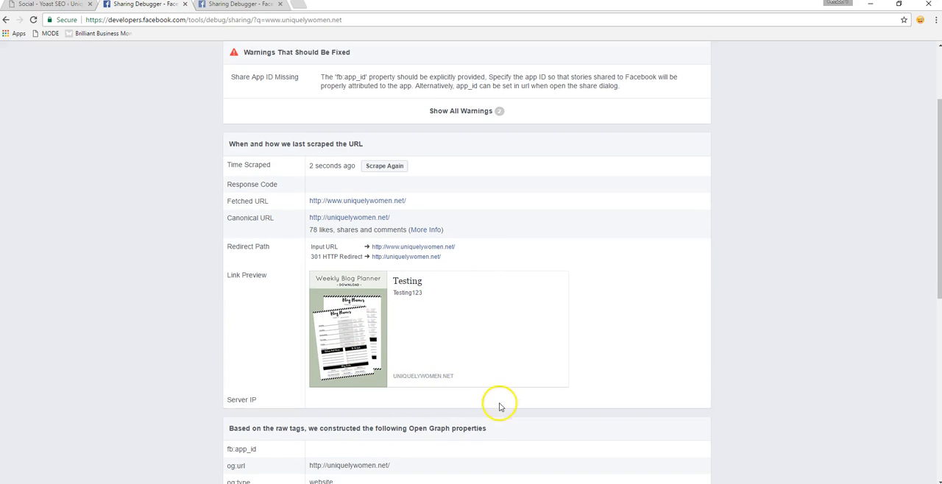
scroll("up", 3)
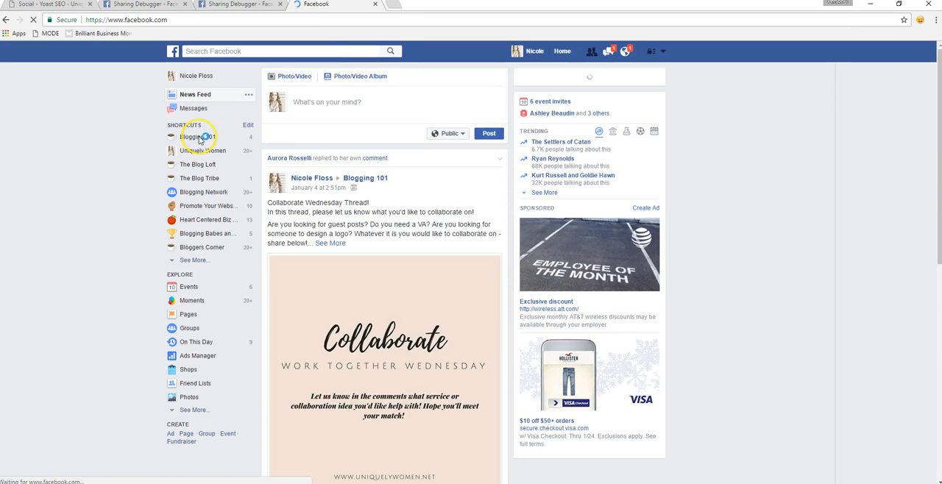
- Draft a Blogging 101 post with the uniquelywomen.net link to show its preview card
left_click(194, 136)
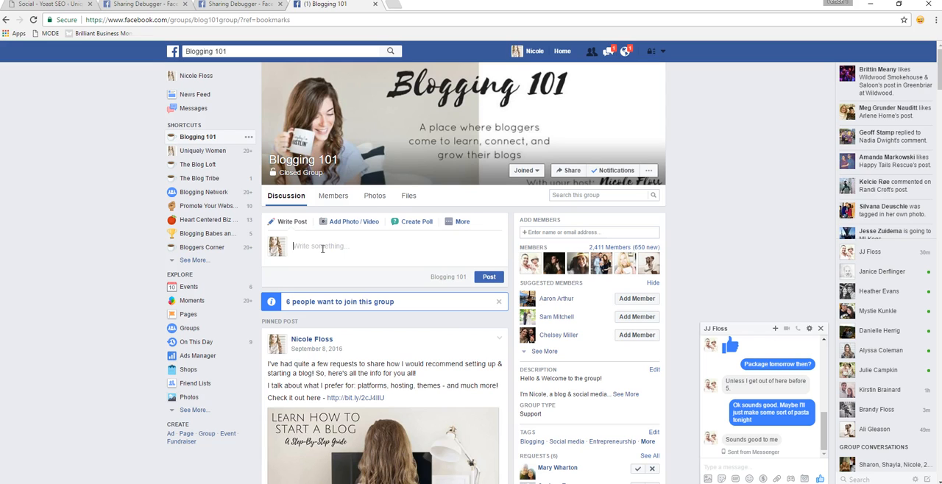
left_click(324, 246)
type("http://www.r")
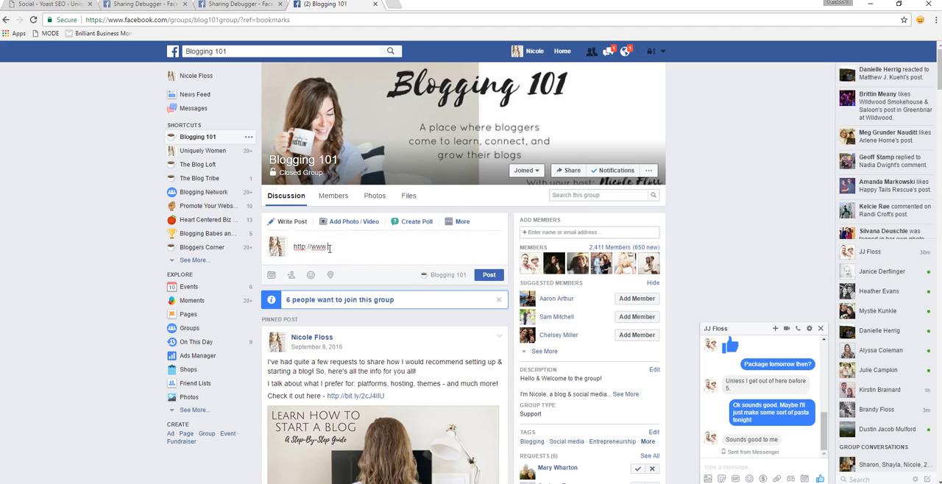
type("uniquelywomen.net")
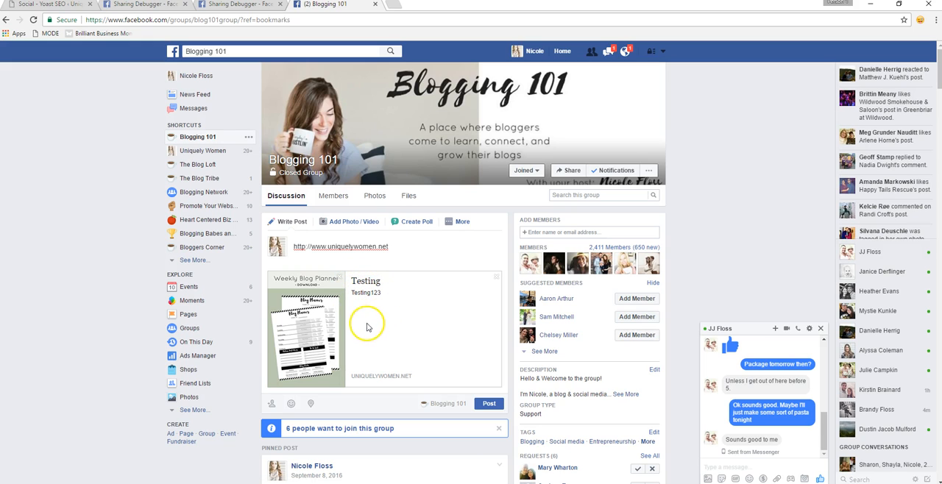
mouse_move(391, 323)
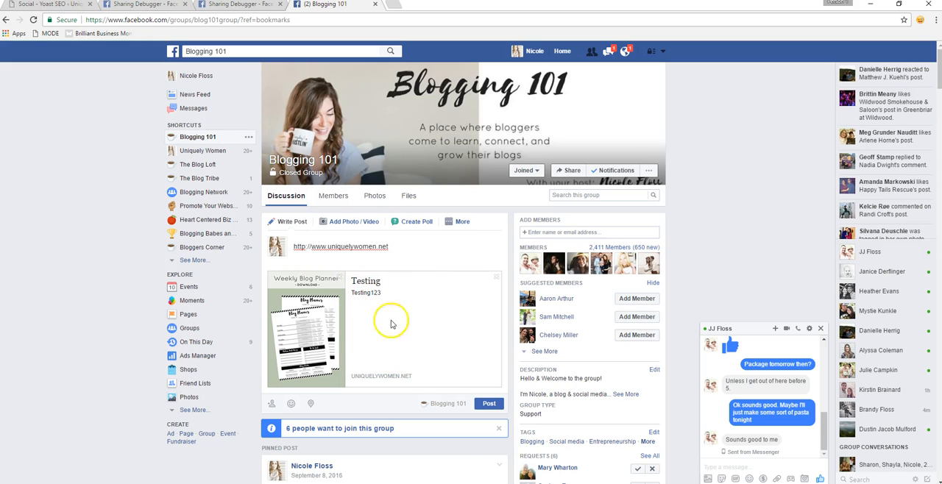
mouse_move(280, 326)
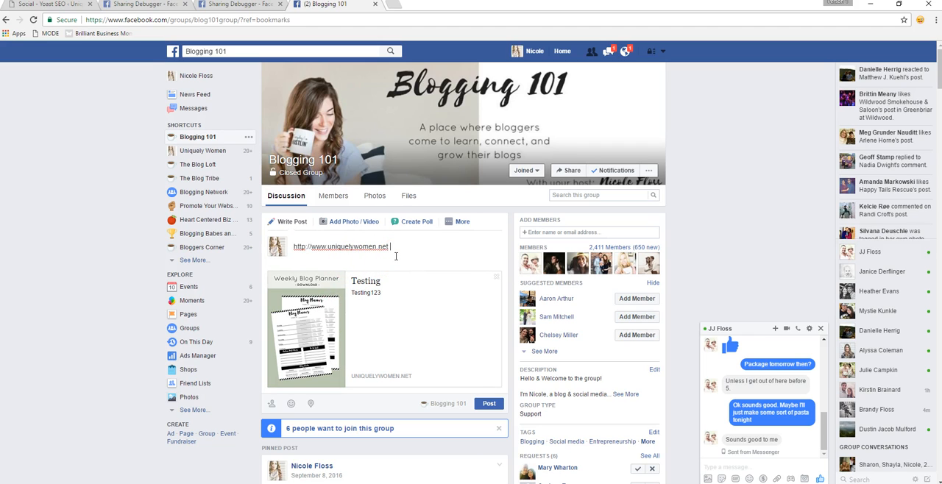
mouse_move(409, 253)
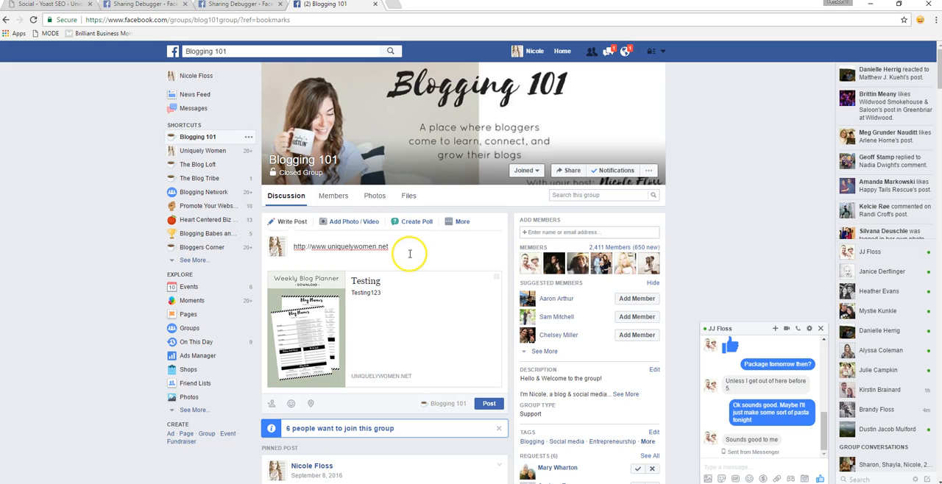